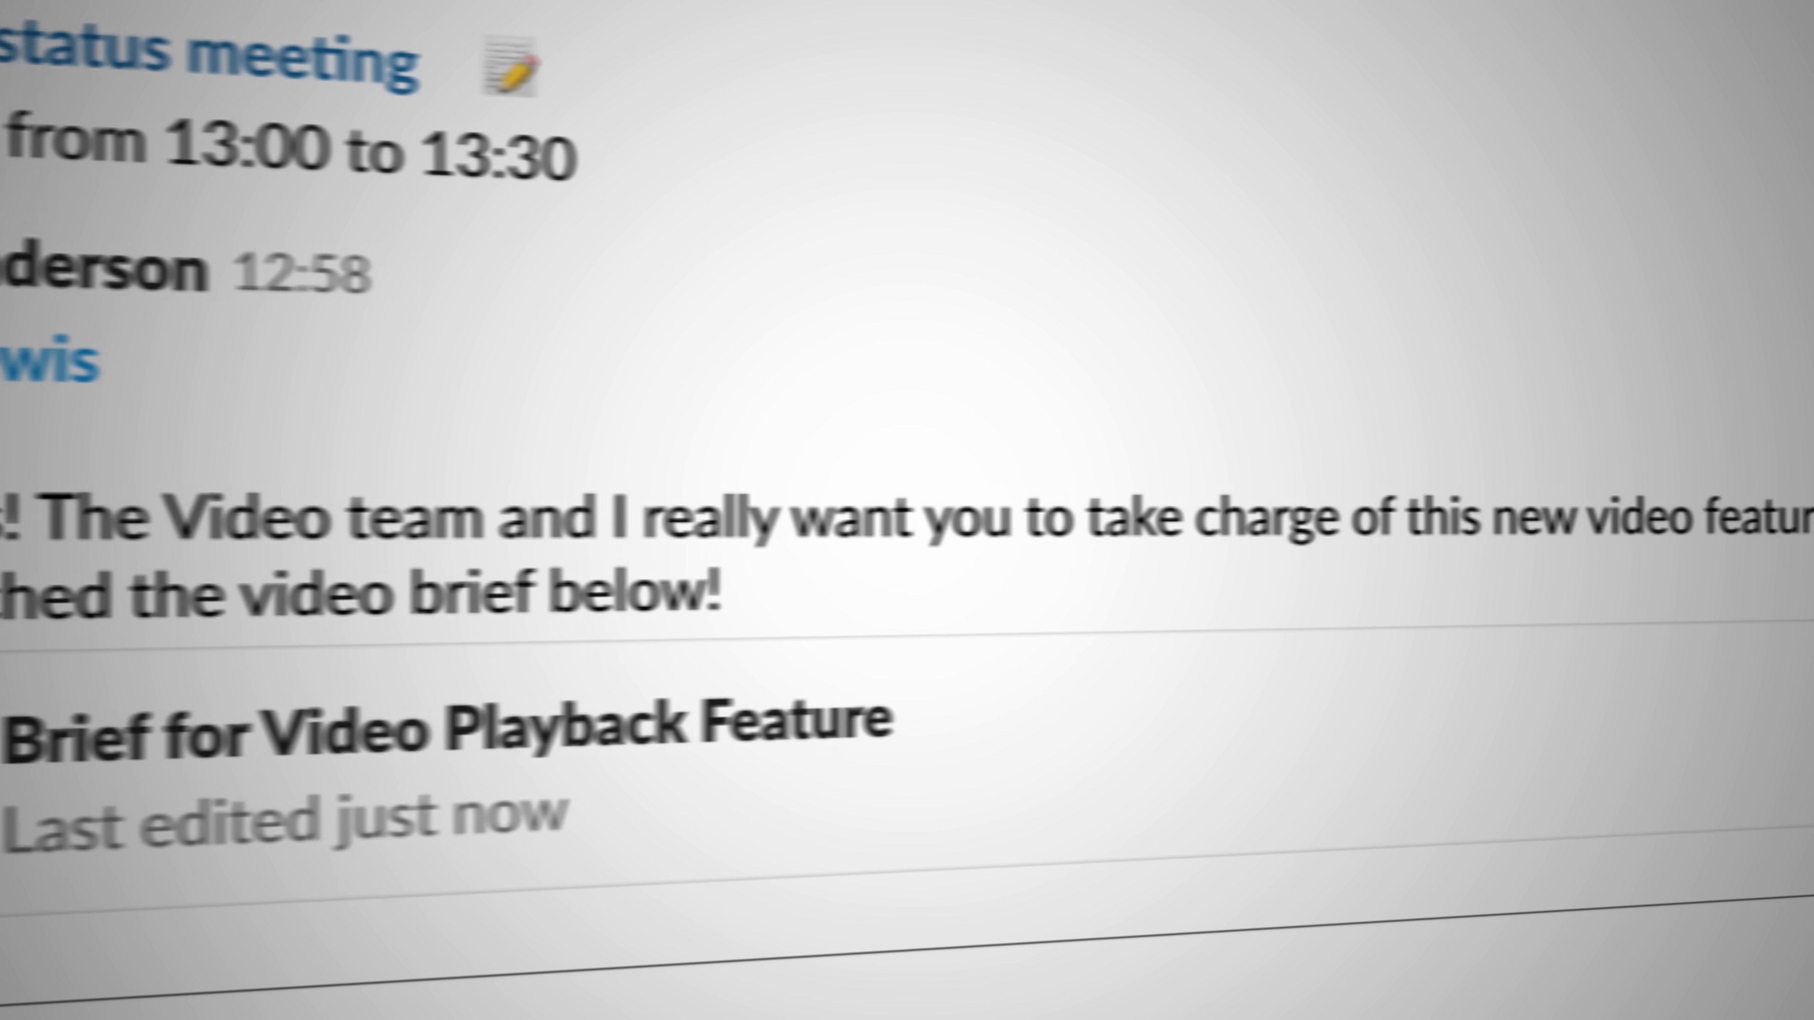
Navigate to the megacorp organisation's monorepo on GitHub and view its folder listing
scroll("down", 3)
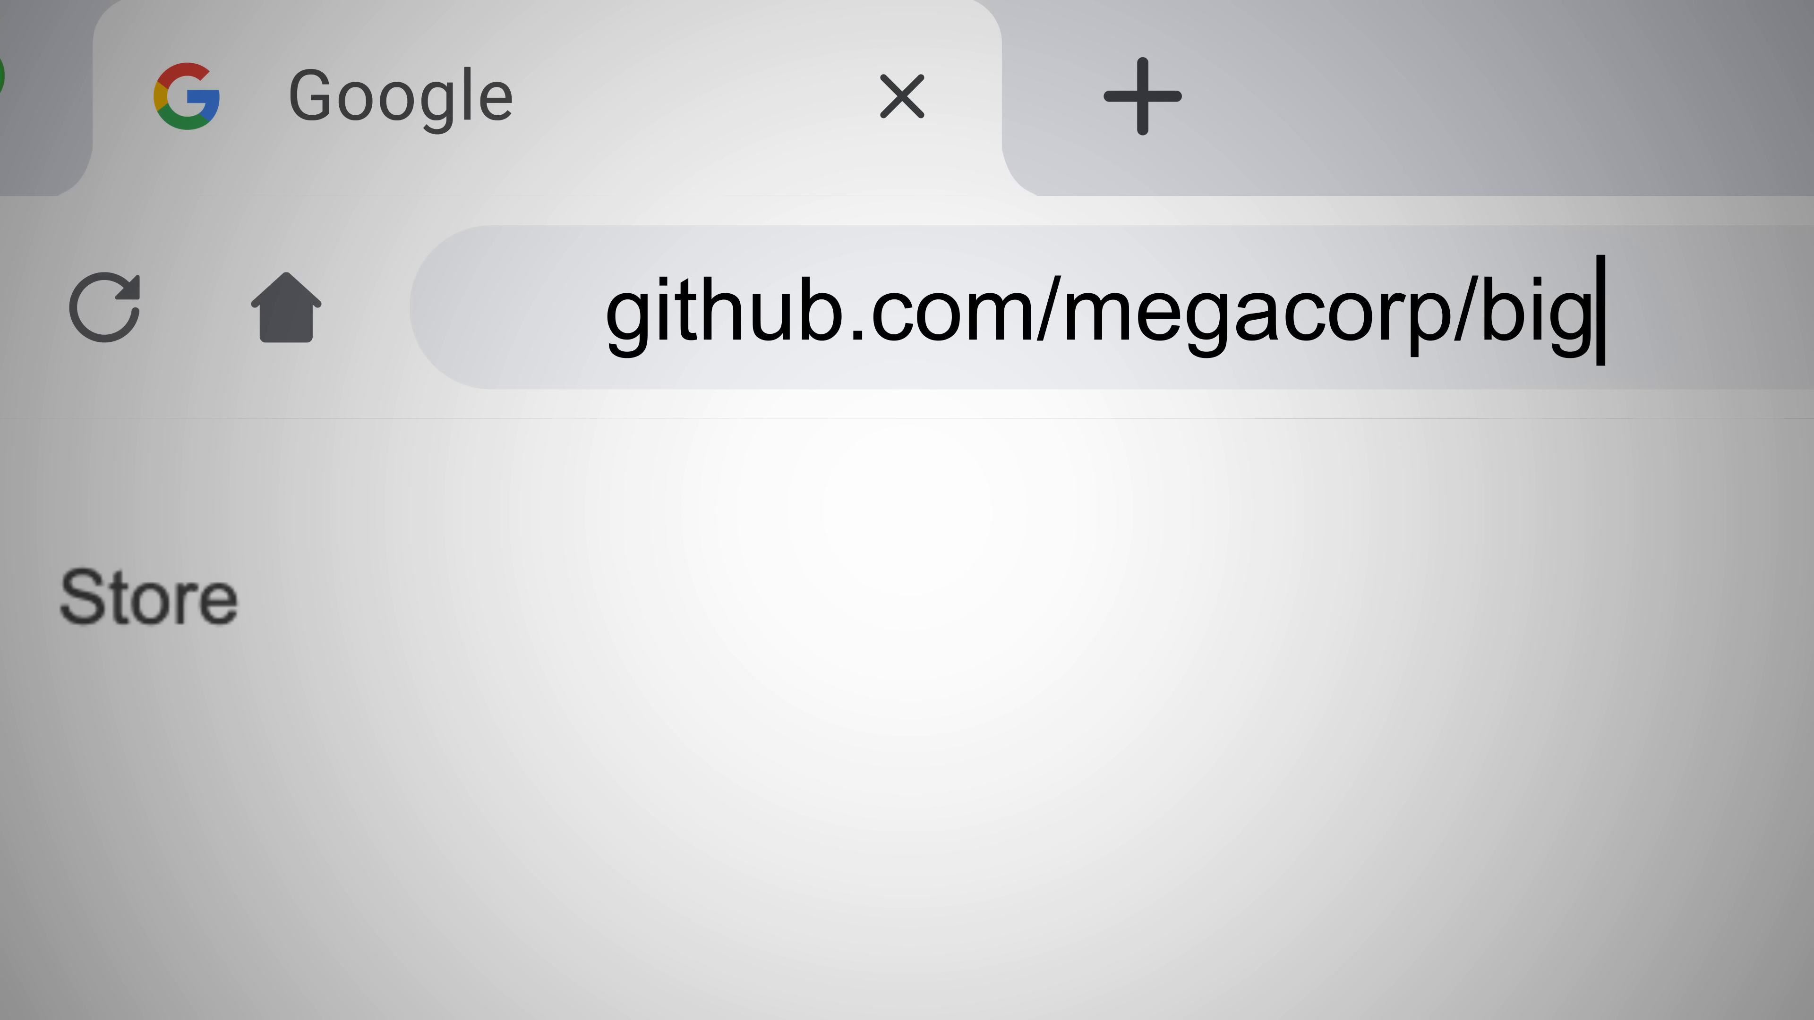
key("Return")
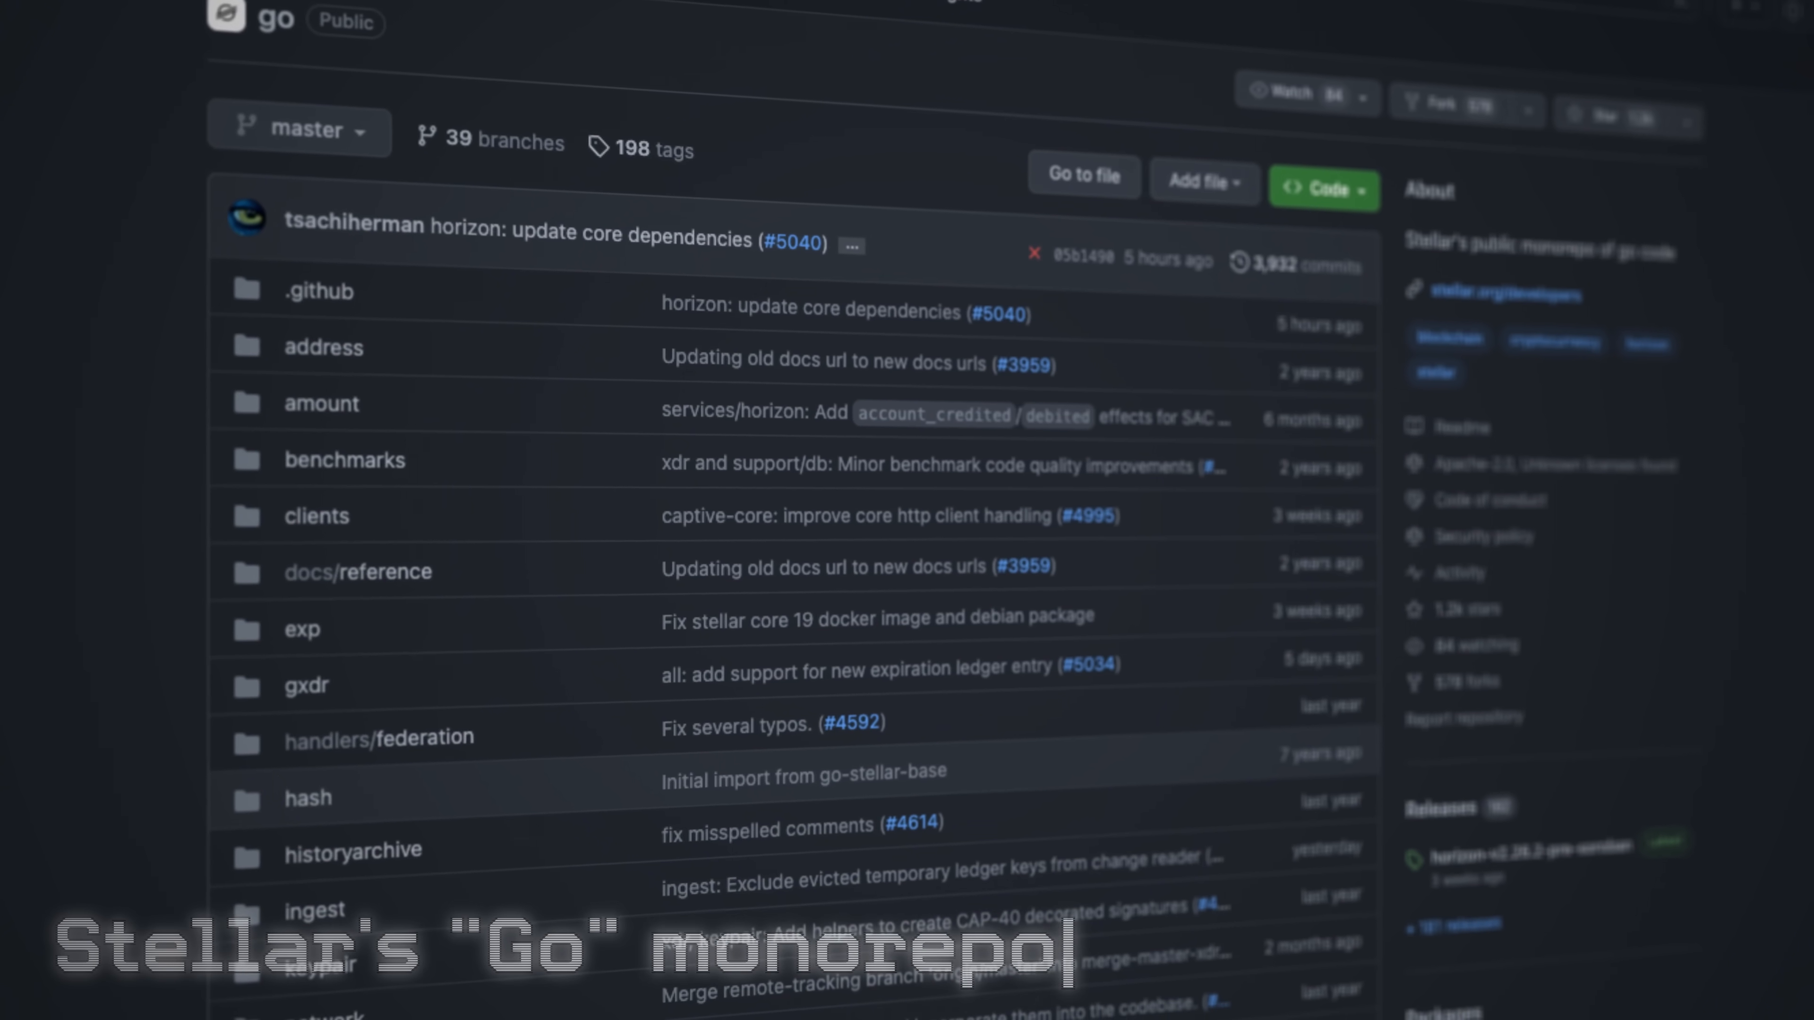
scroll("up", 3)
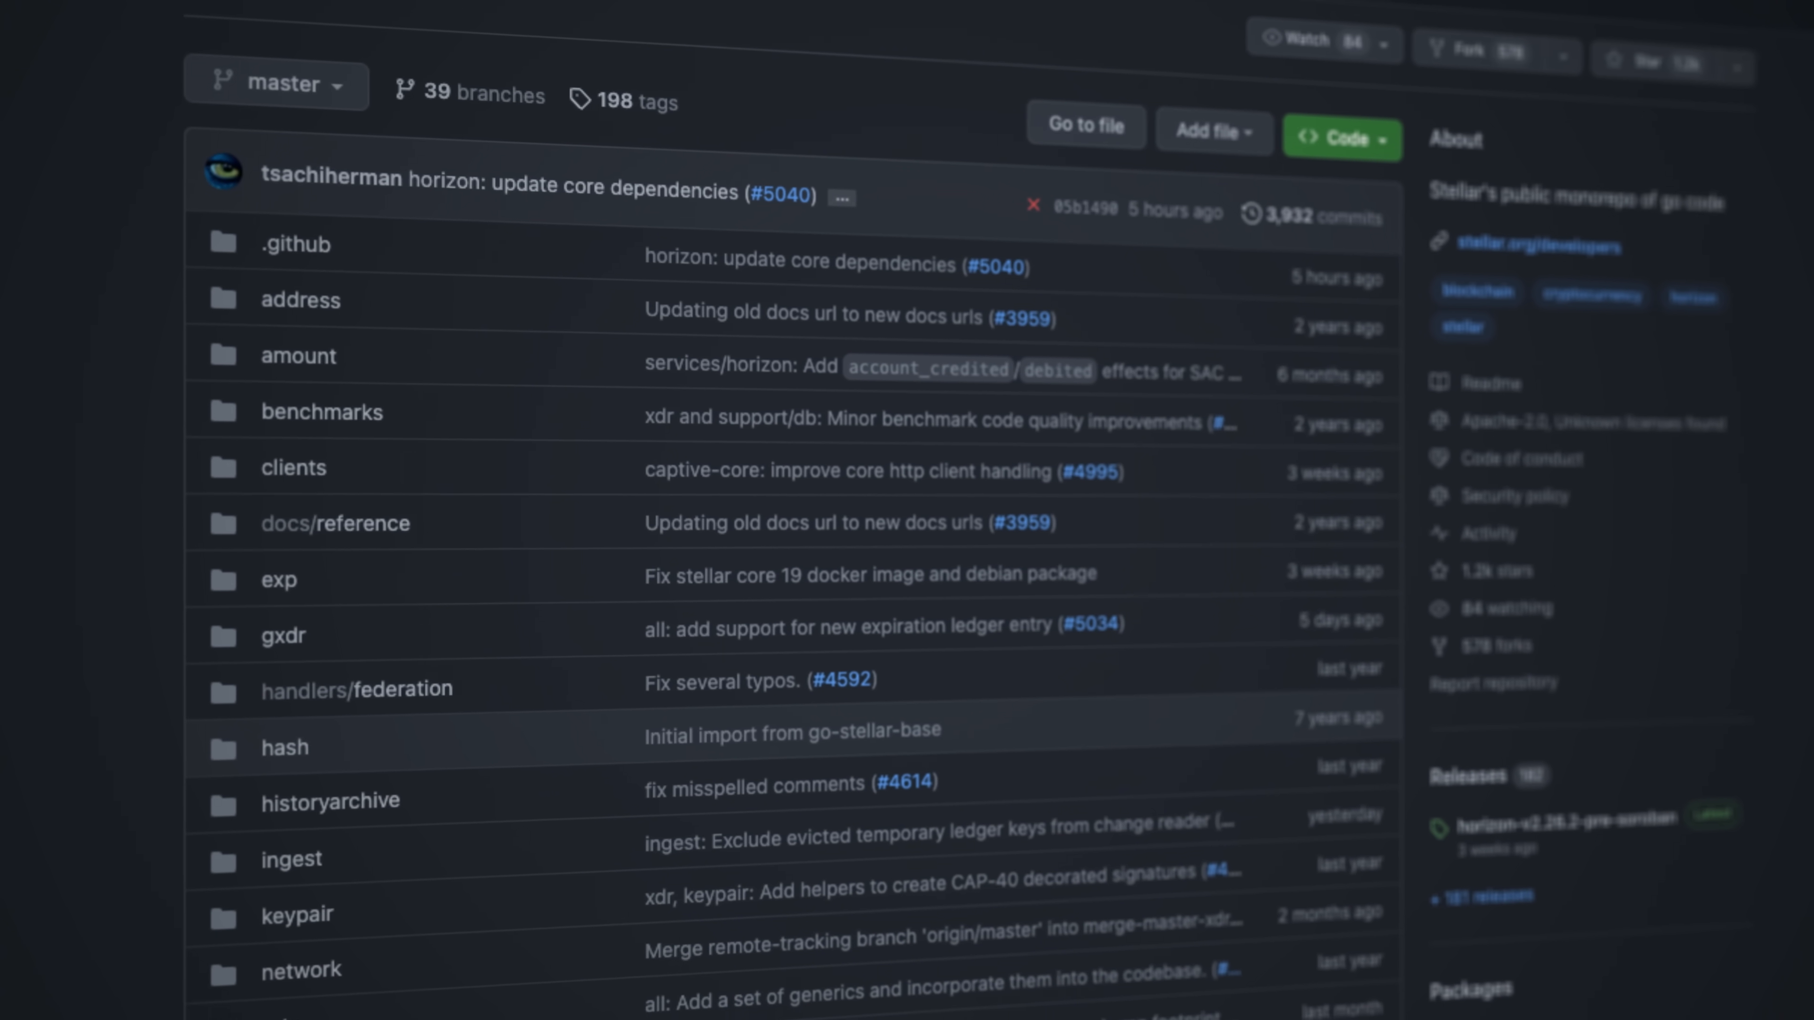
scroll("down", 3)
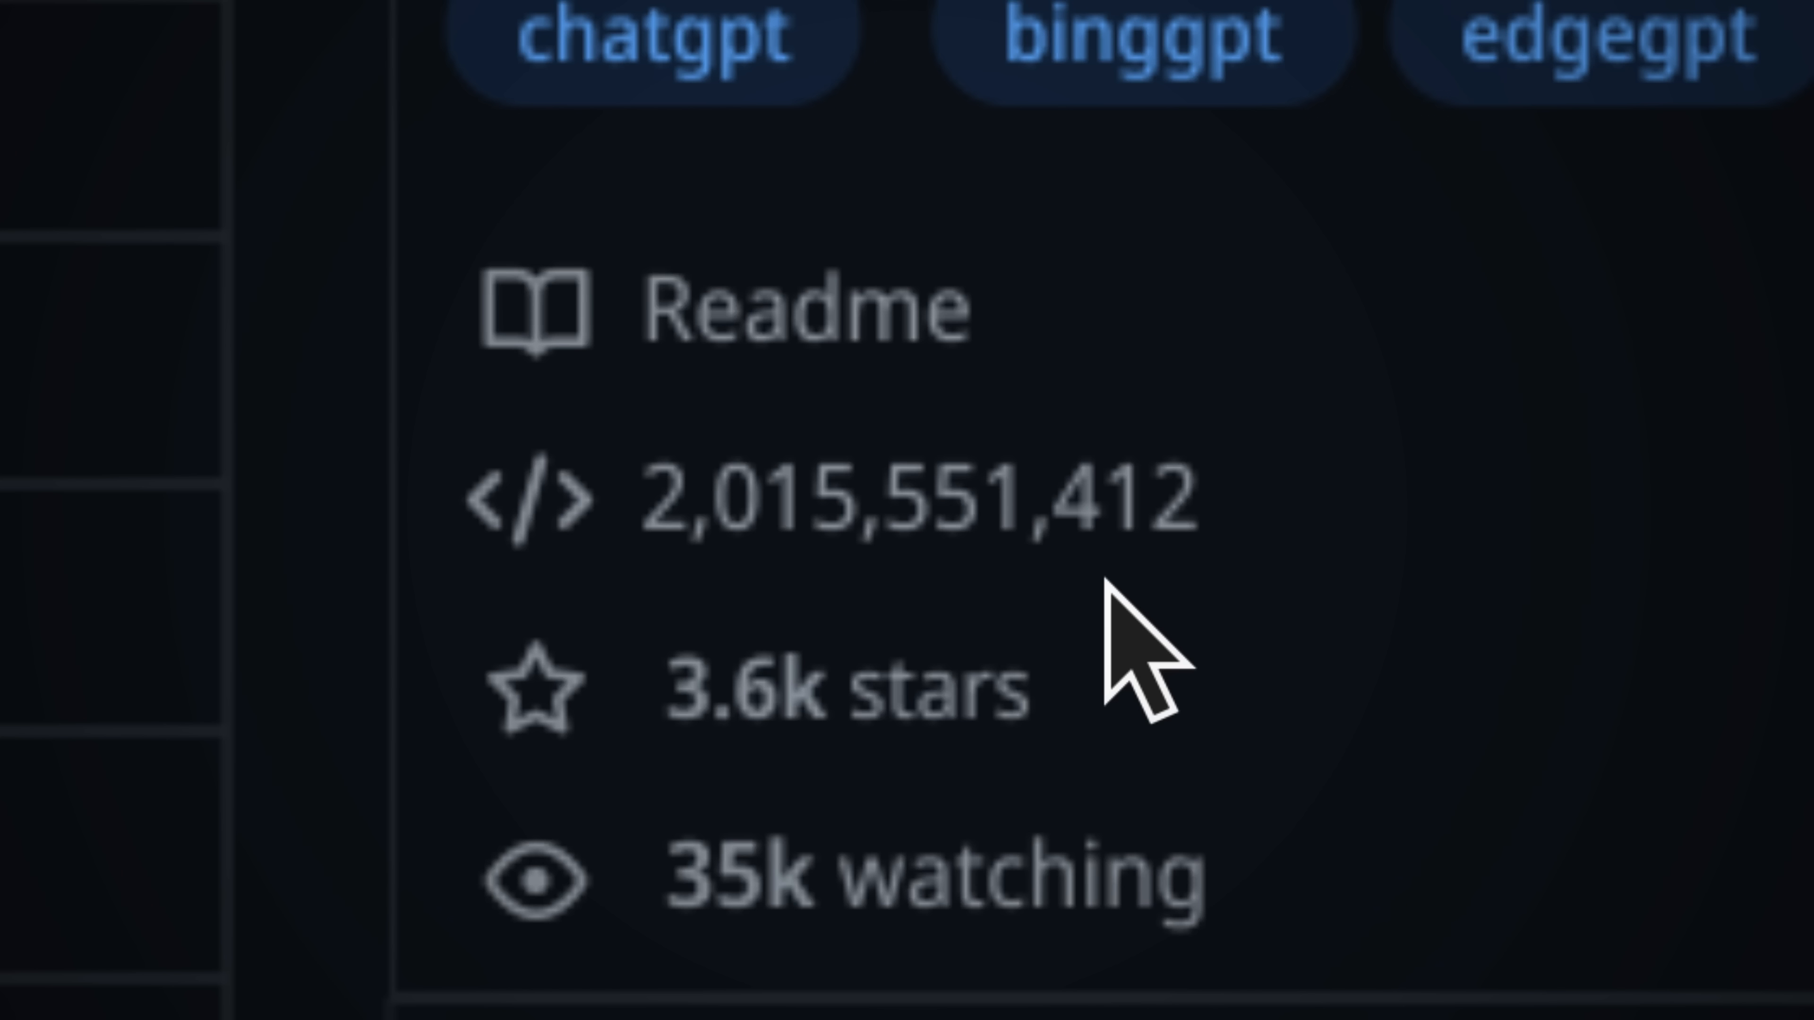
scroll("down", 3)
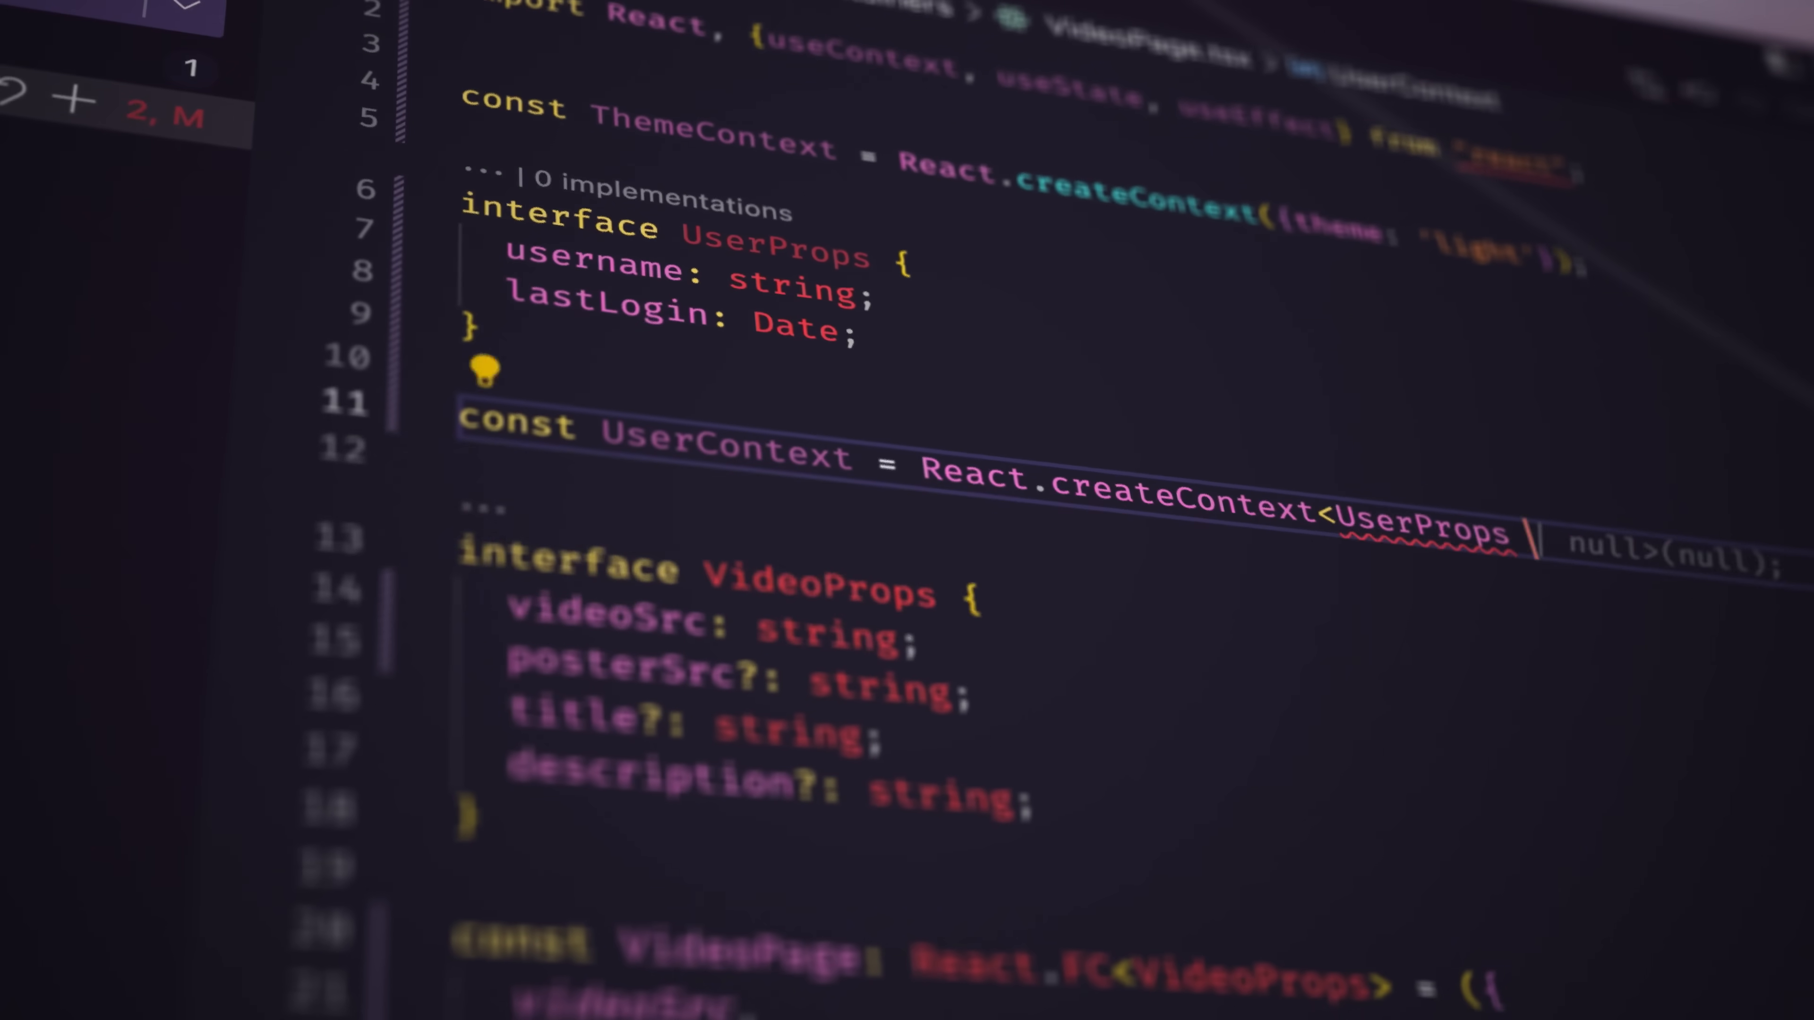
type("s")
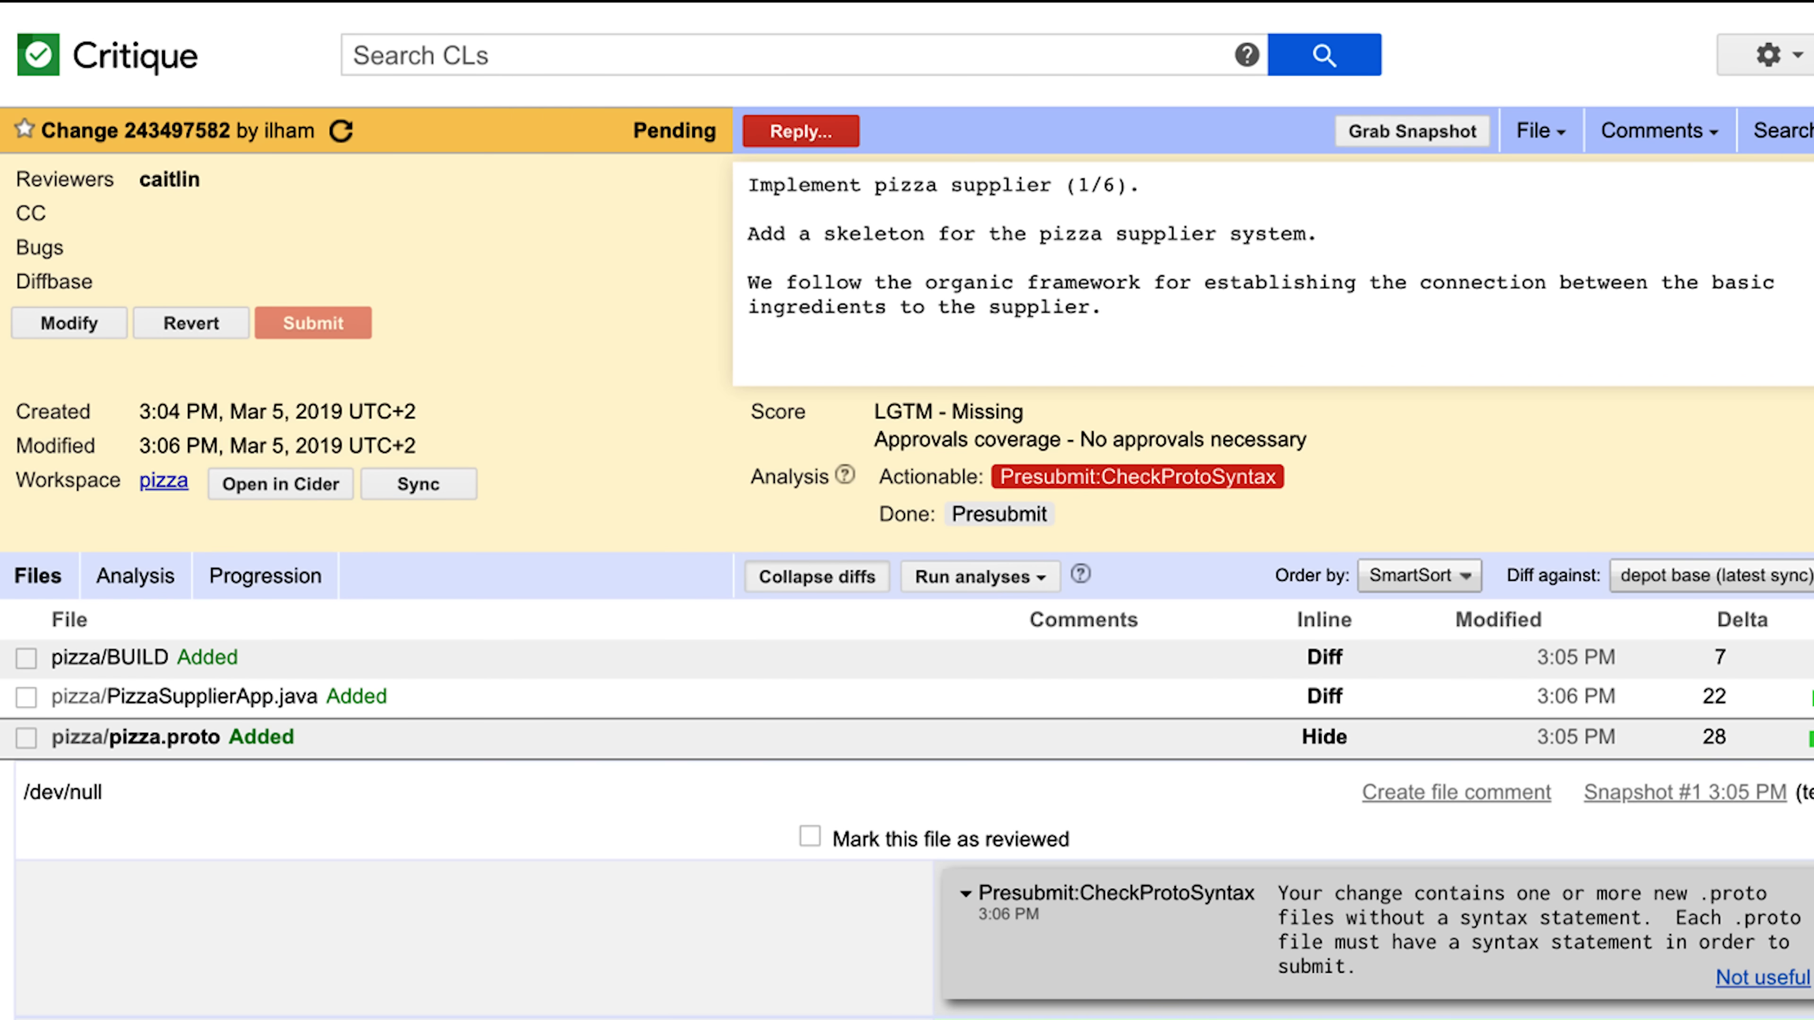
left_click(544, 32)
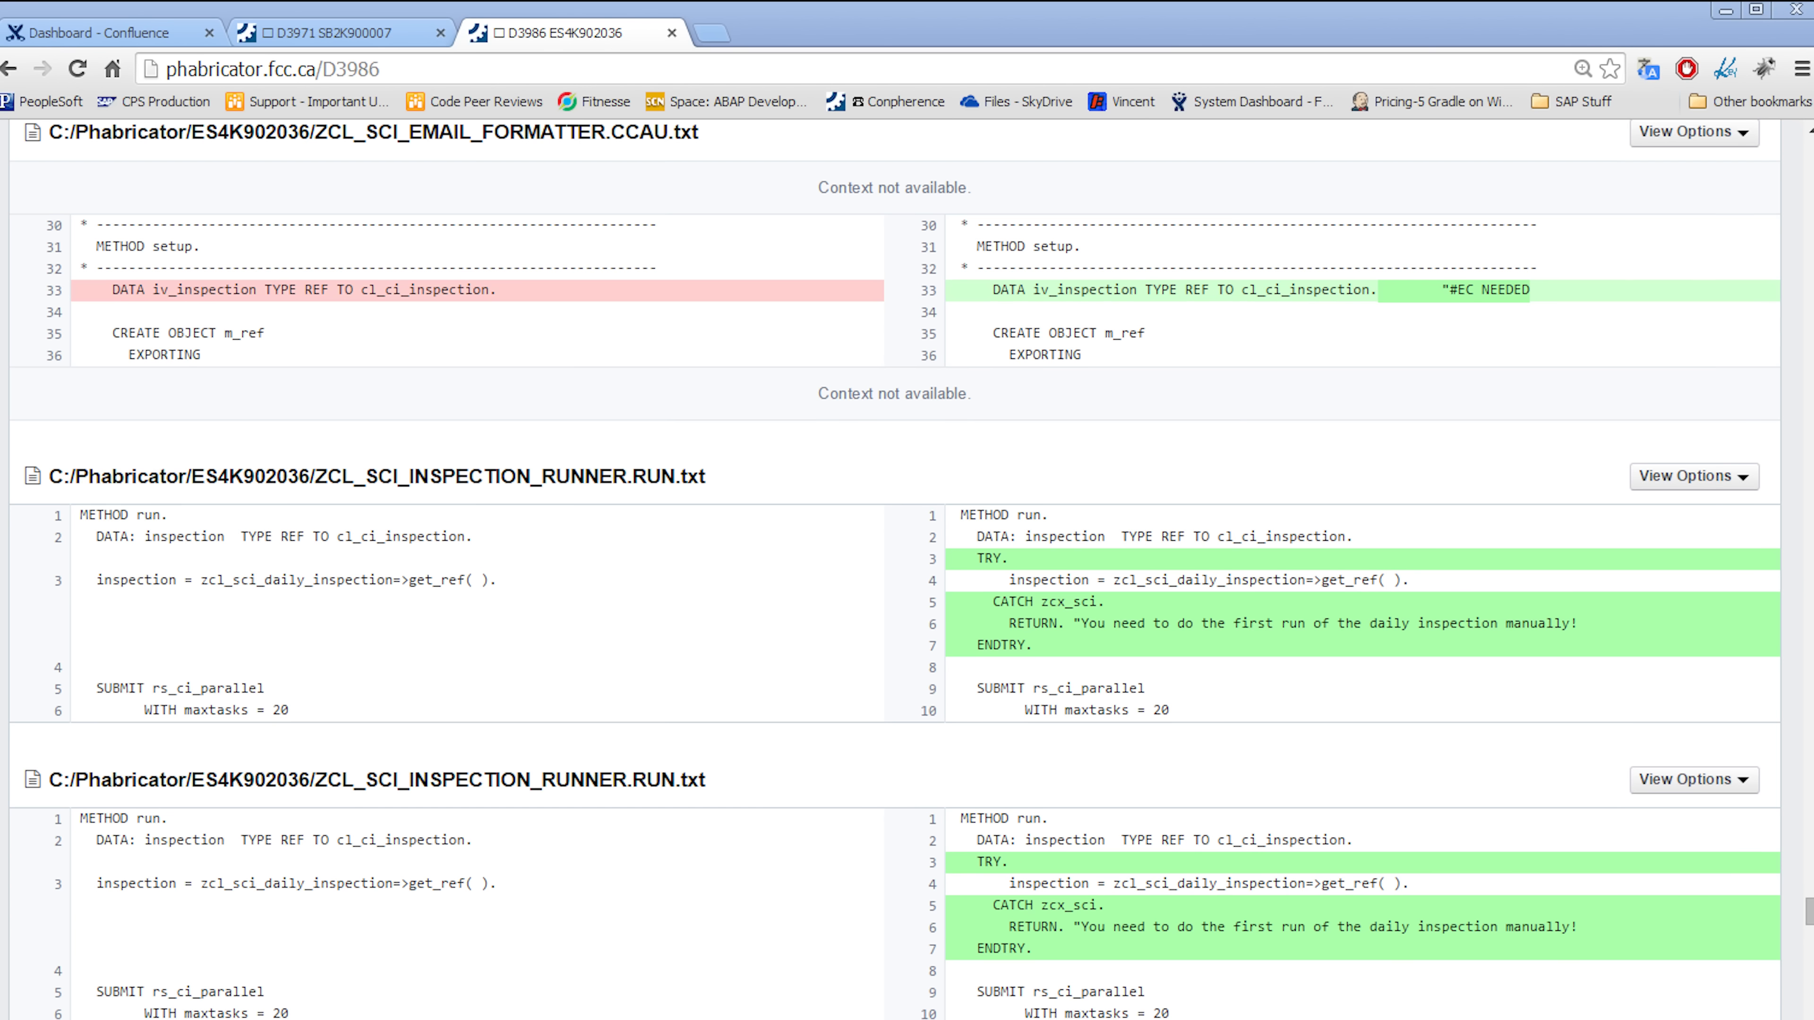